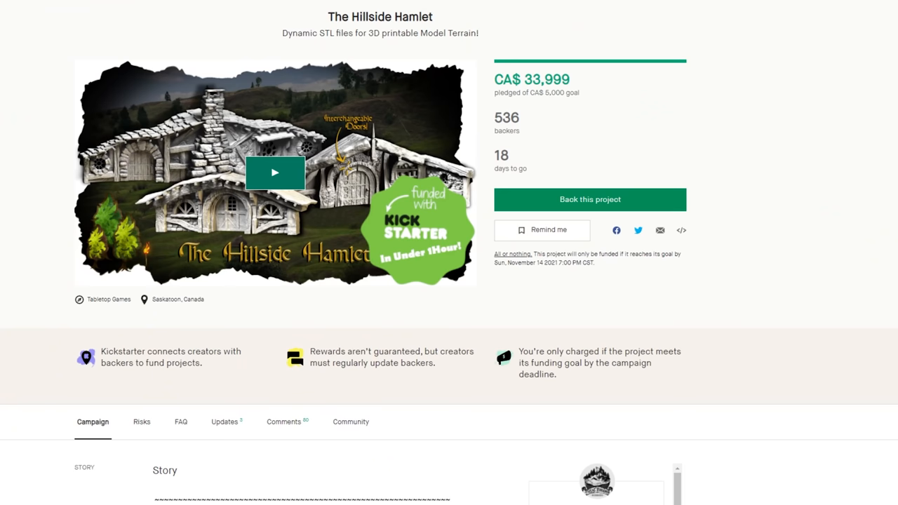
scroll(down, 3)
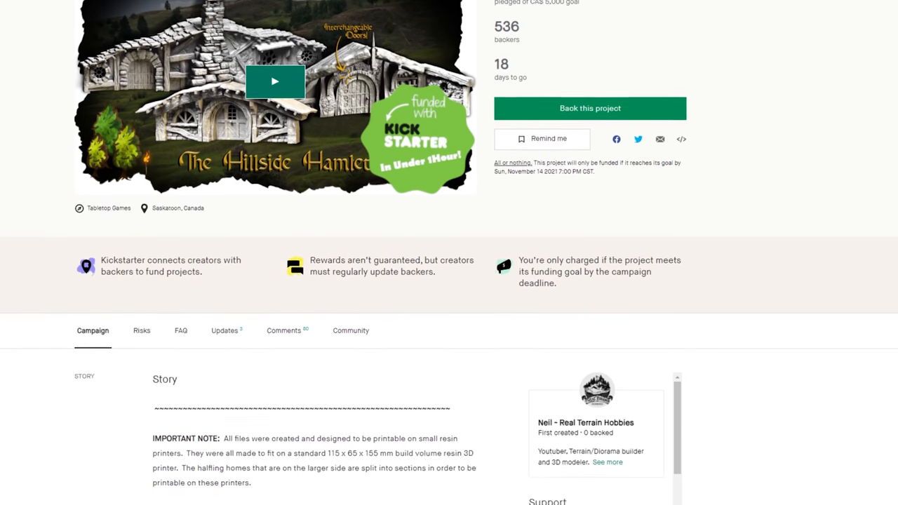
scroll(down, 3)
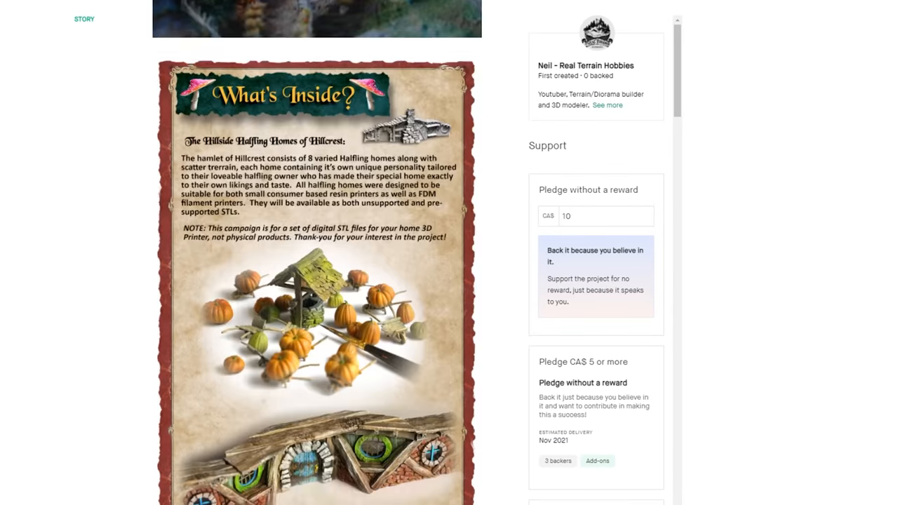
scroll(down, 3)
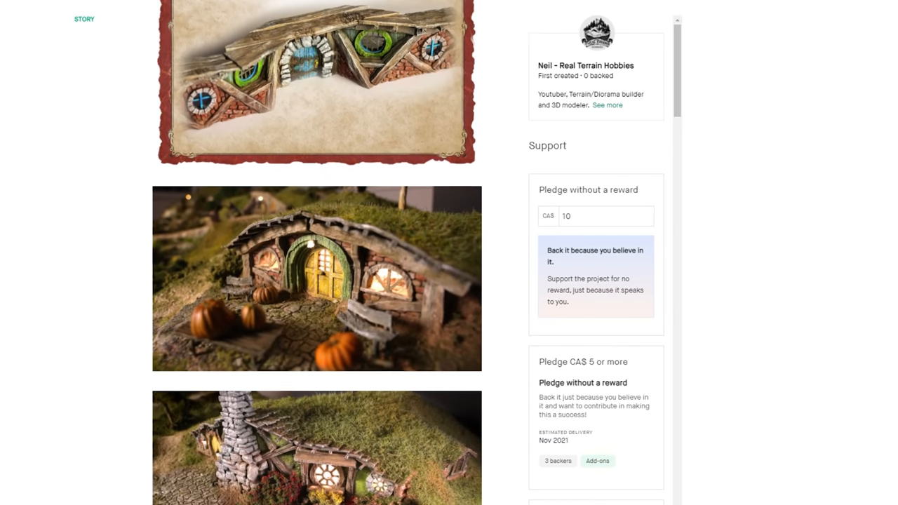
scroll(down, 3)
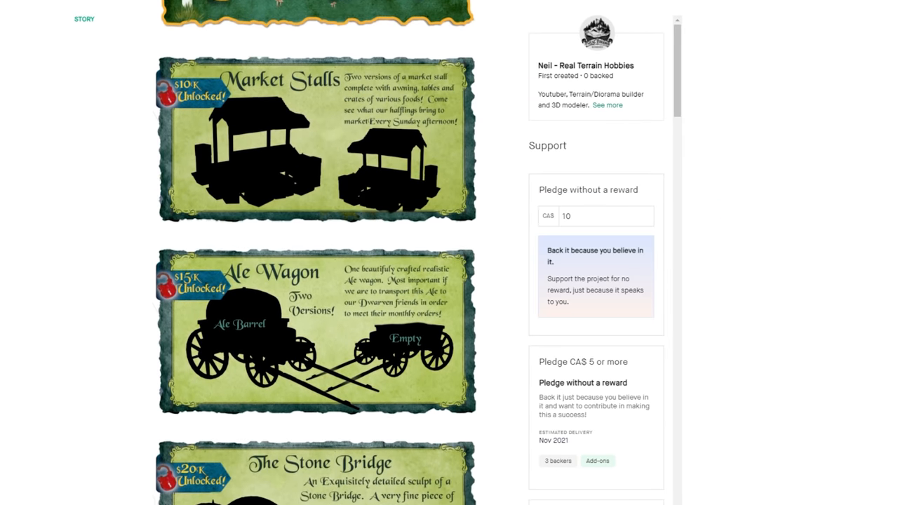
scroll(down, 3)
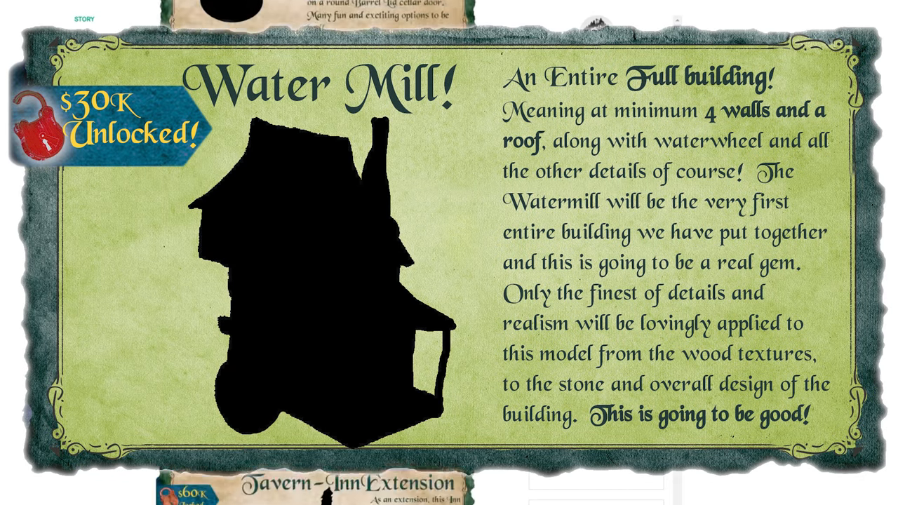
scroll(down, 3)
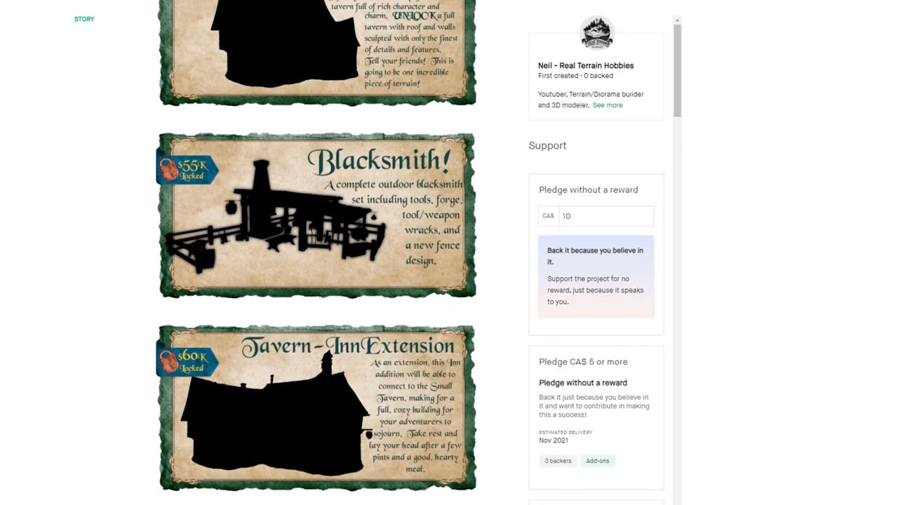
scroll(down, 3)
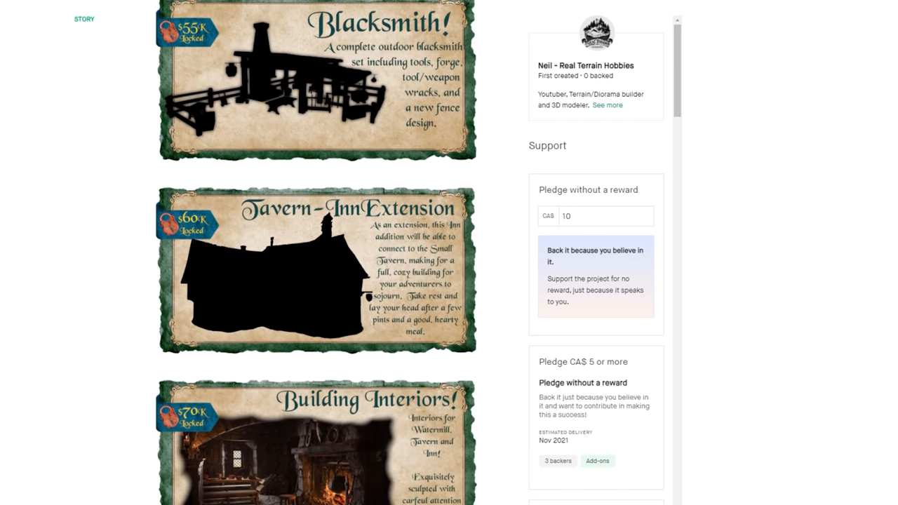
scroll(down, 3)
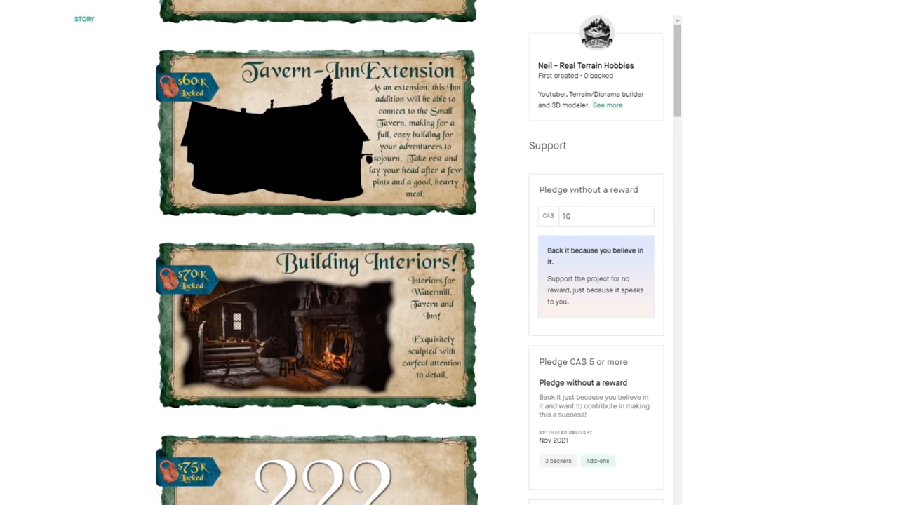
scroll(down, 3)
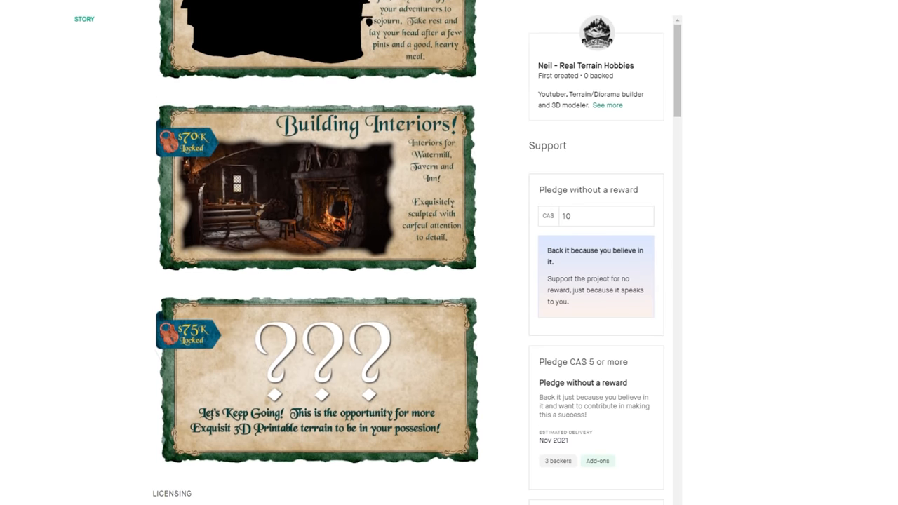